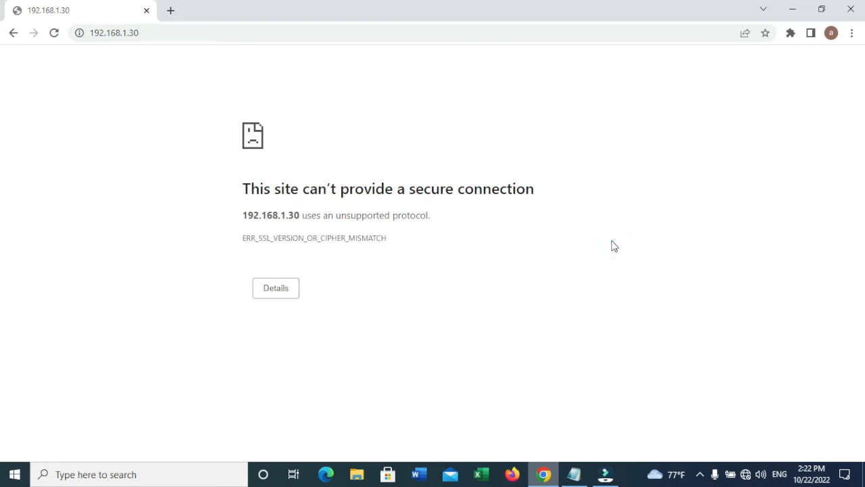
pyautogui.moveTo(531, 220)
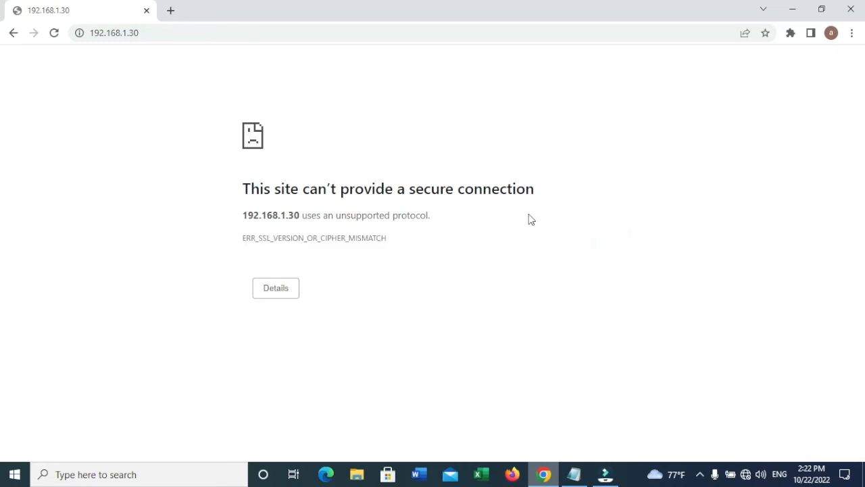
pyautogui.moveTo(492, 246)
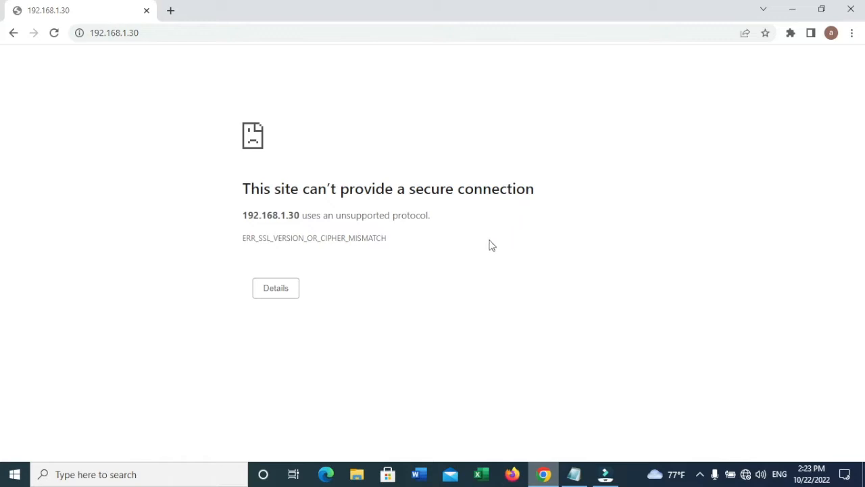
pyautogui.moveTo(466, 231)
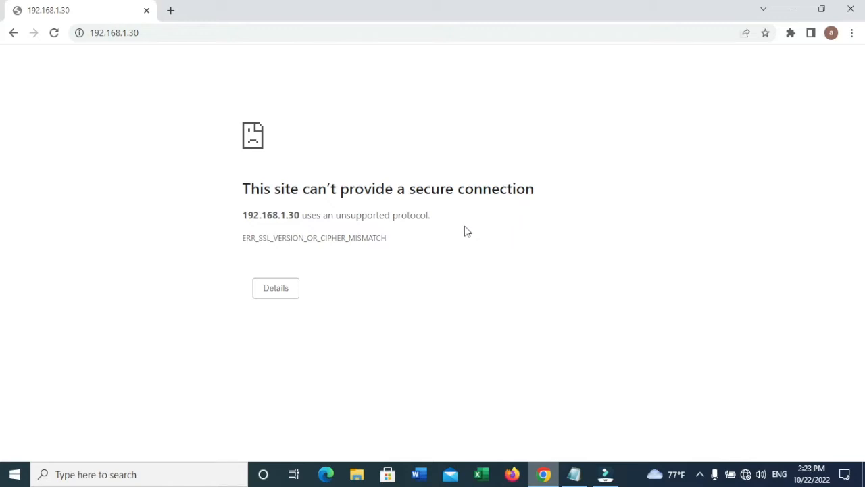
pyautogui.moveTo(473, 228)
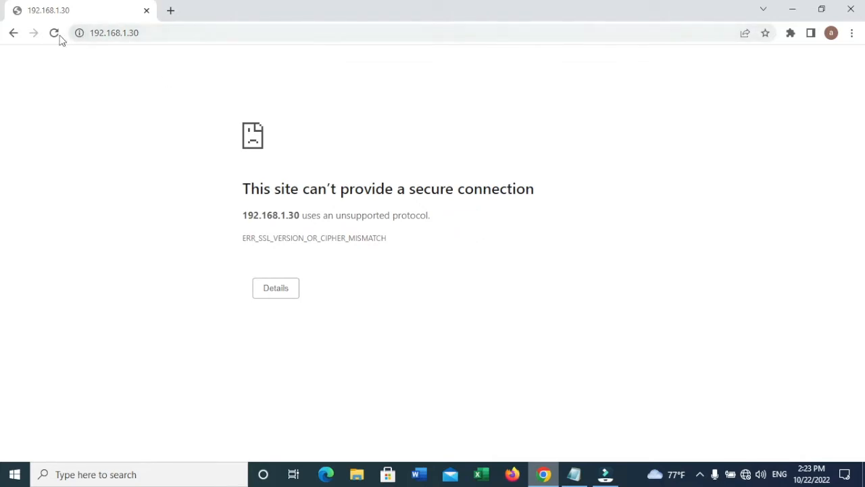
pyautogui.click(113, 33)
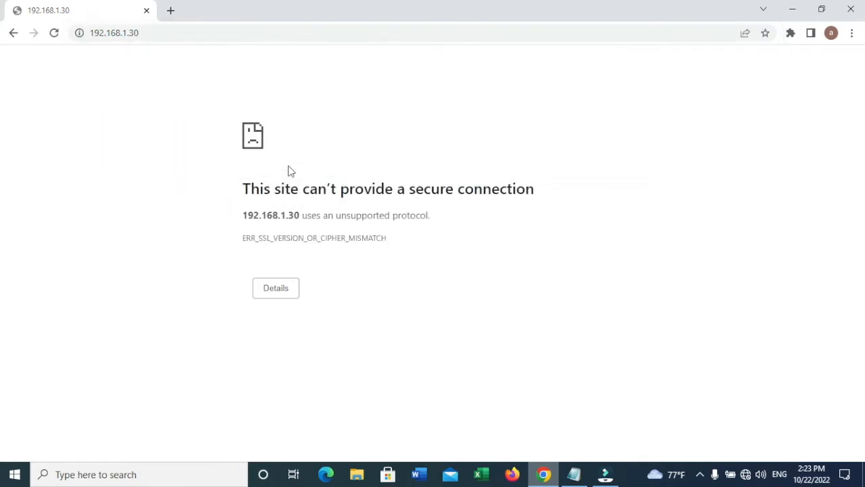
pyautogui.moveTo(281, 221)
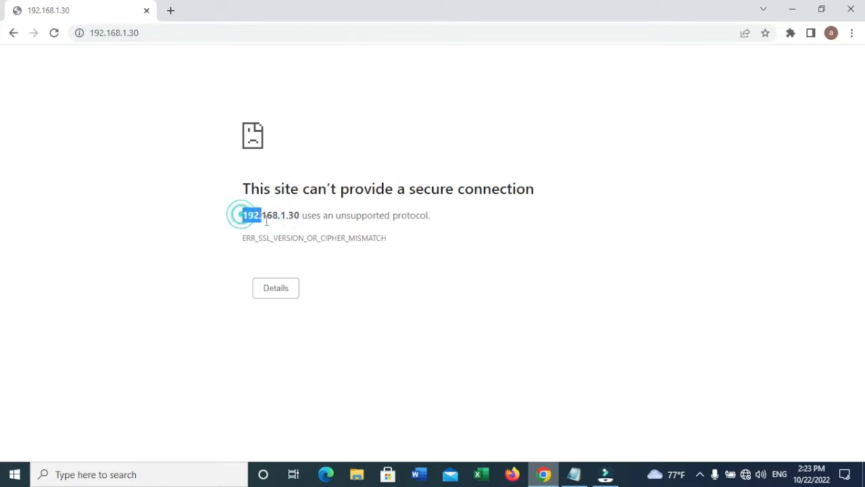
pyautogui.moveTo(251, 215); pyautogui.dragTo(284, 214)
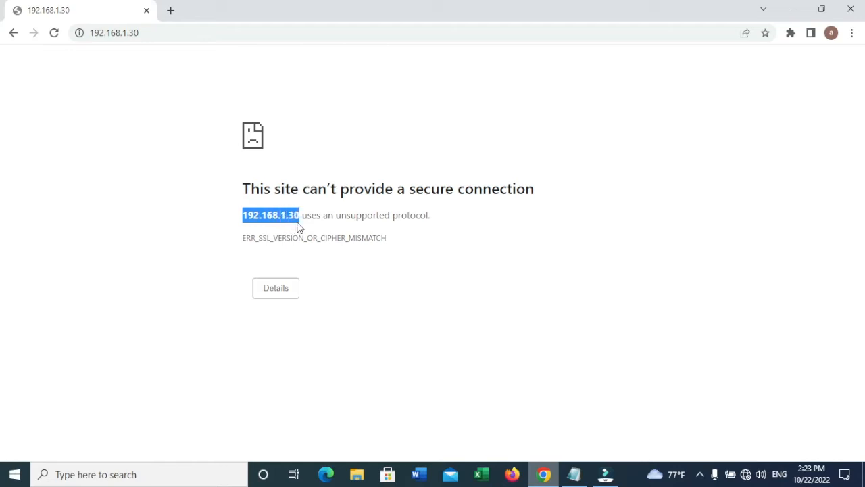
pyautogui.click(297, 215)
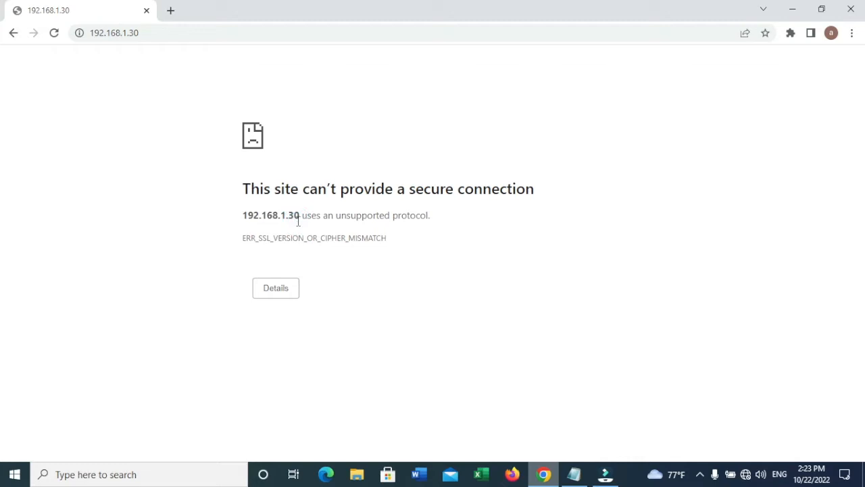
pyautogui.moveTo(264, 229)
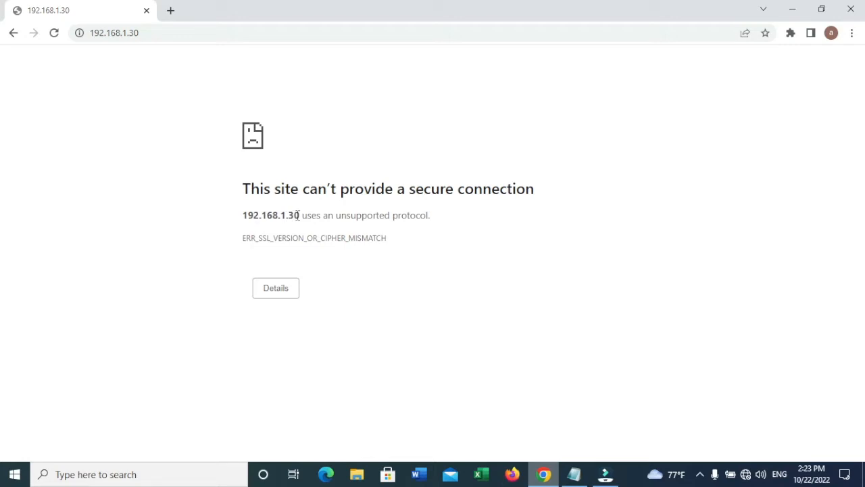
pyautogui.moveTo(289, 223)
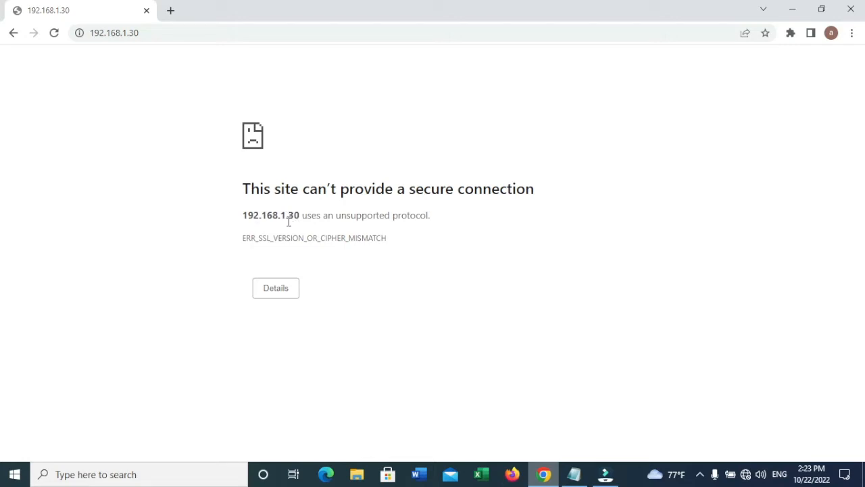
pyautogui.moveTo(286, 227)
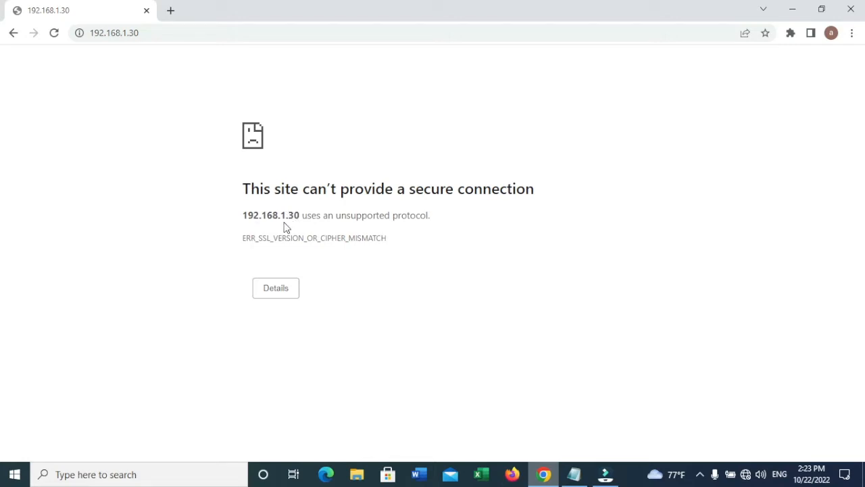
pyautogui.moveTo(289, 237)
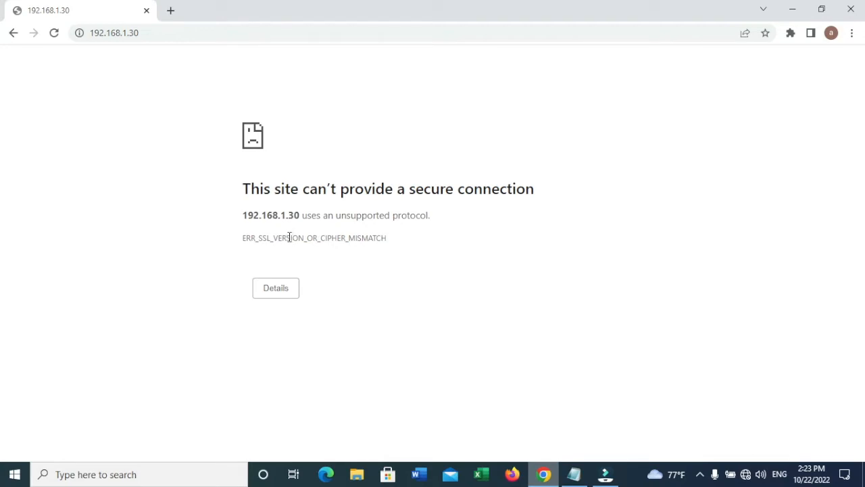
pyautogui.moveTo(277, 234)
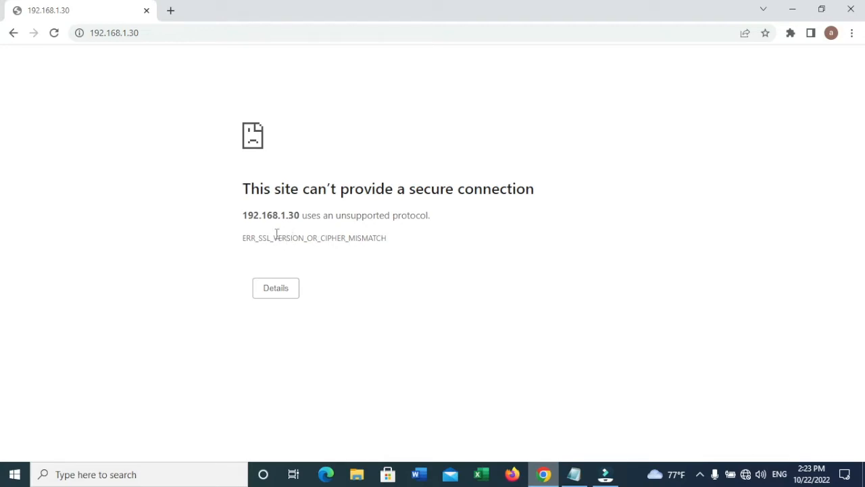
pyautogui.moveTo(525, 413)
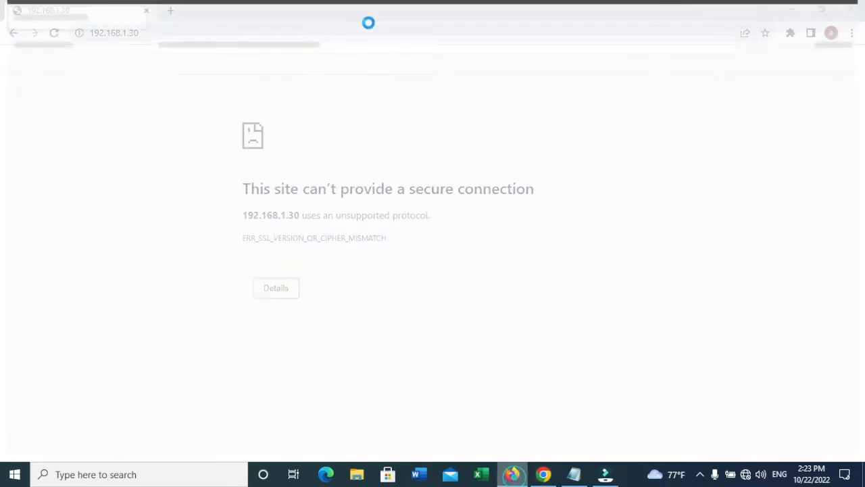
pyautogui.click(513, 474)
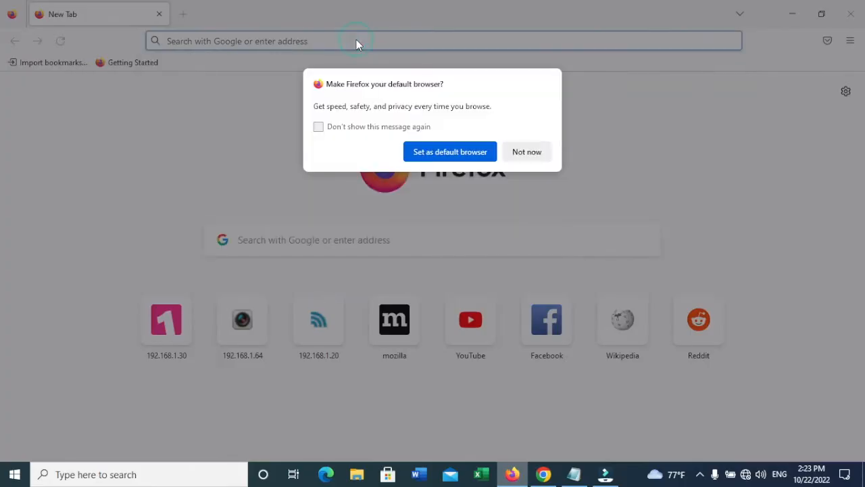
pyautogui.click(527, 151)
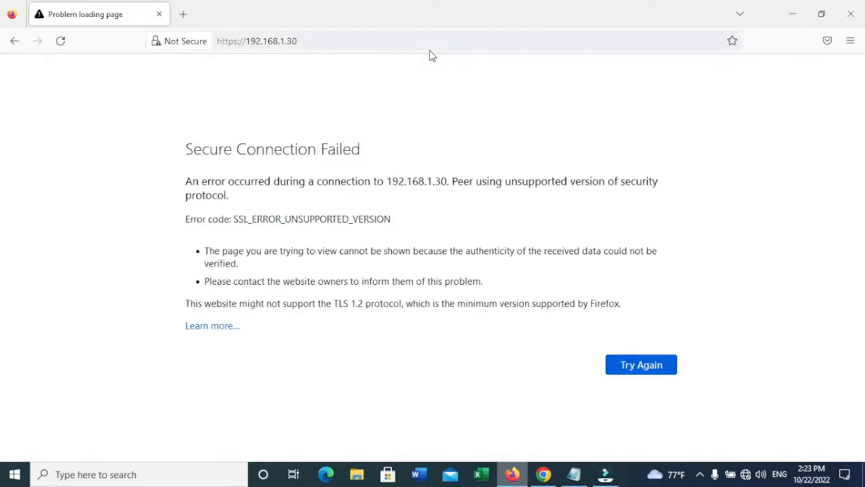
pyautogui.moveTo(322, 264)
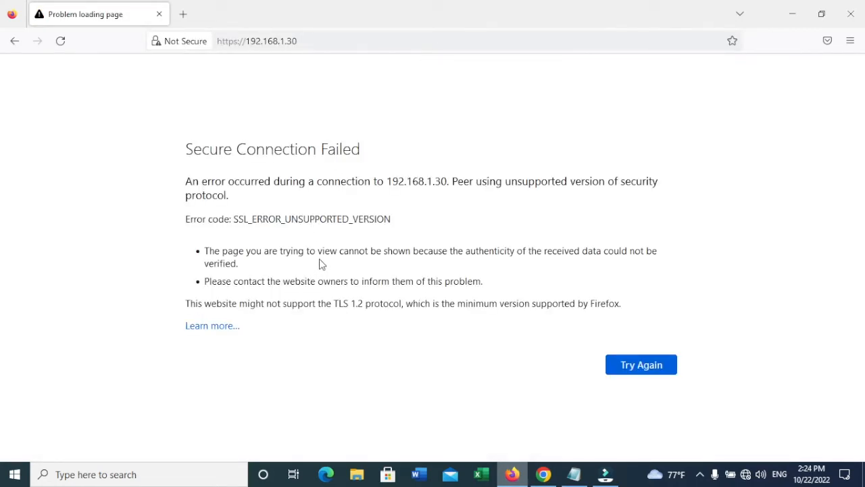
pyautogui.moveTo(324, 27)
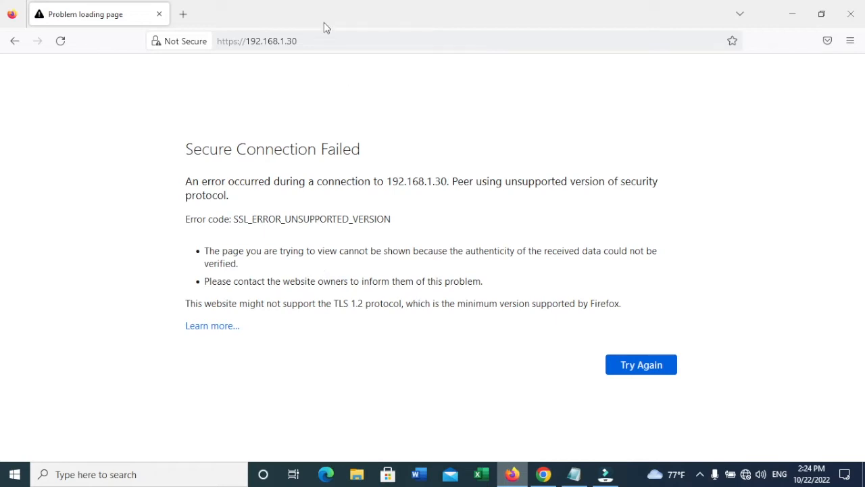
pyautogui.moveTo(791, 12)
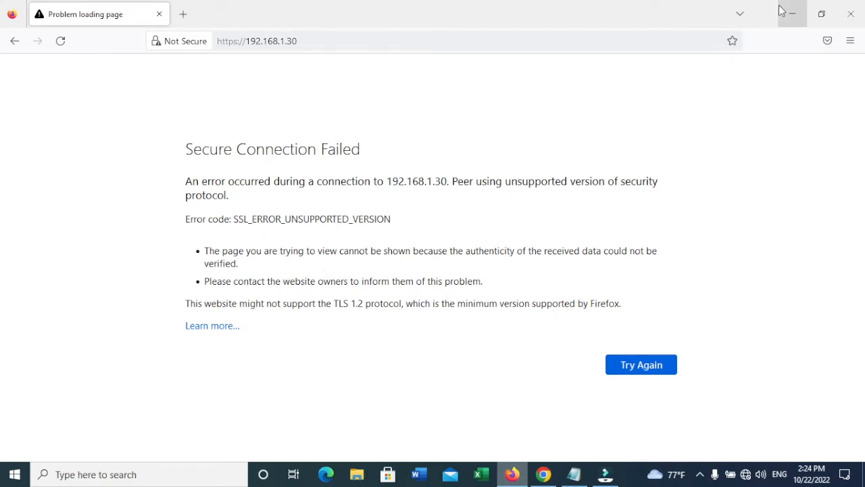
pyautogui.moveTo(791, 14)
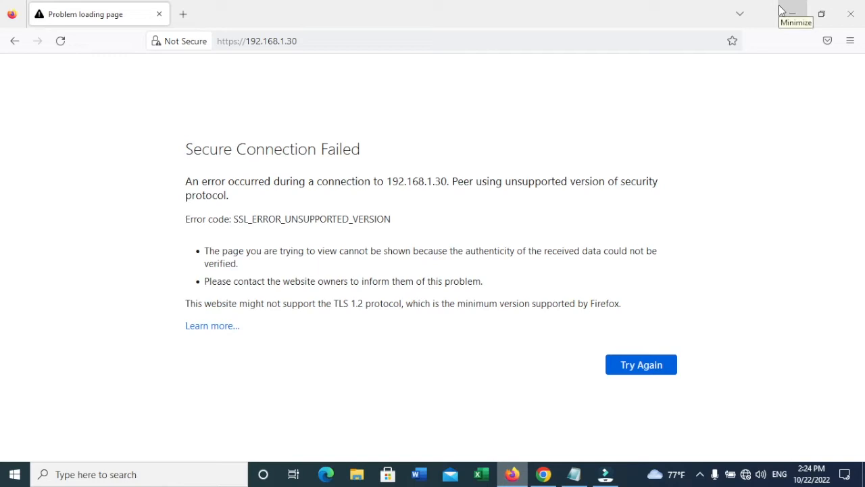
pyautogui.moveTo(714, 70)
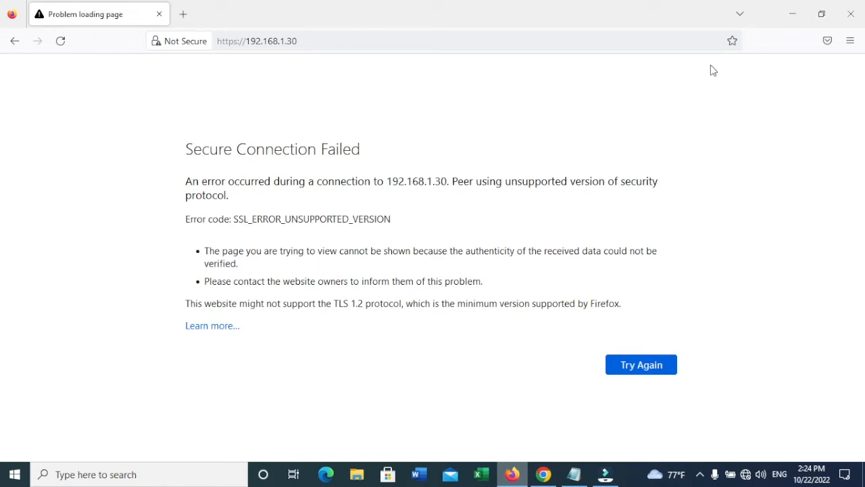
pyautogui.moveTo(294, 110)
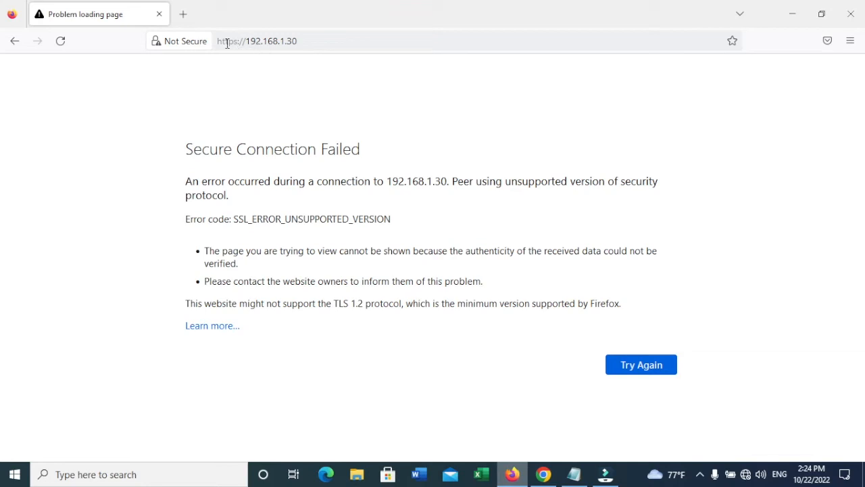
# Step: Go to about:config in a new Firefox tab
pyautogui.click(183, 13)
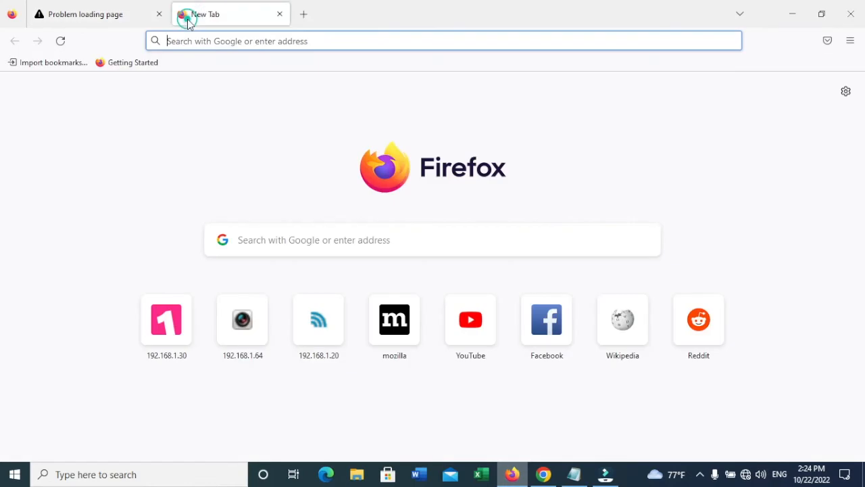
pyautogui.moveTo(190, 23)
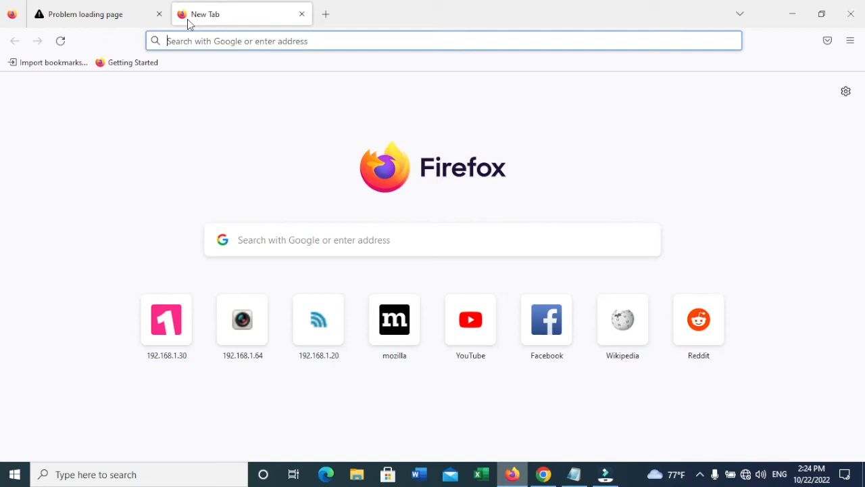
pyautogui.moveTo(264, 40)
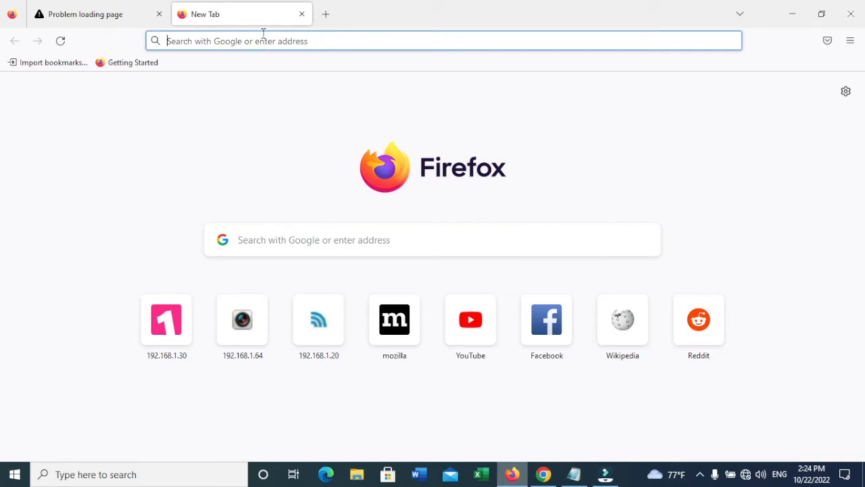
pyautogui.moveTo(258, 14)
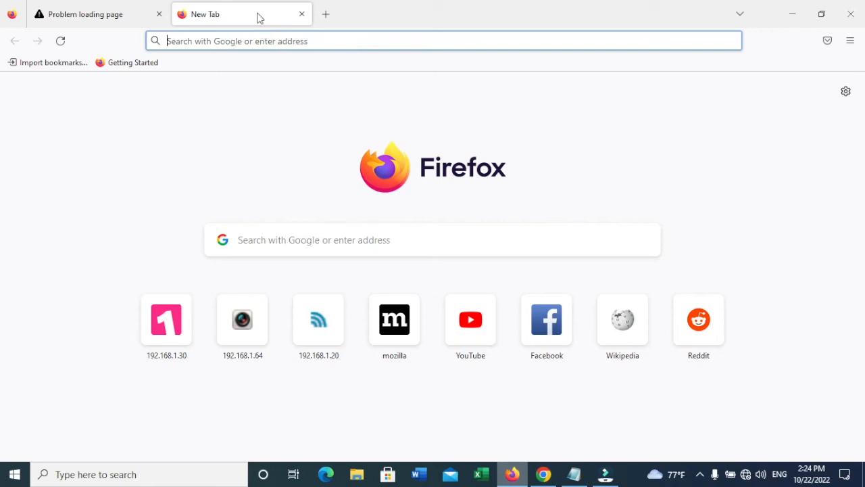
pyautogui.moveTo(257, 15)
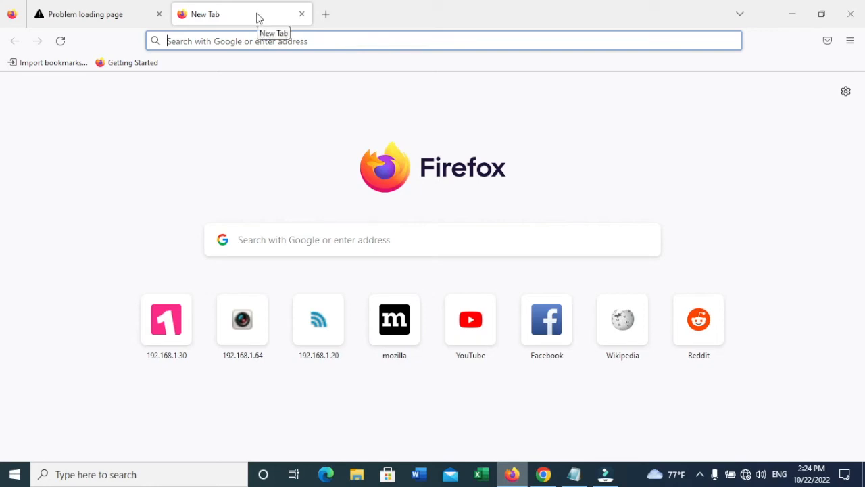
pyautogui.write('ab')
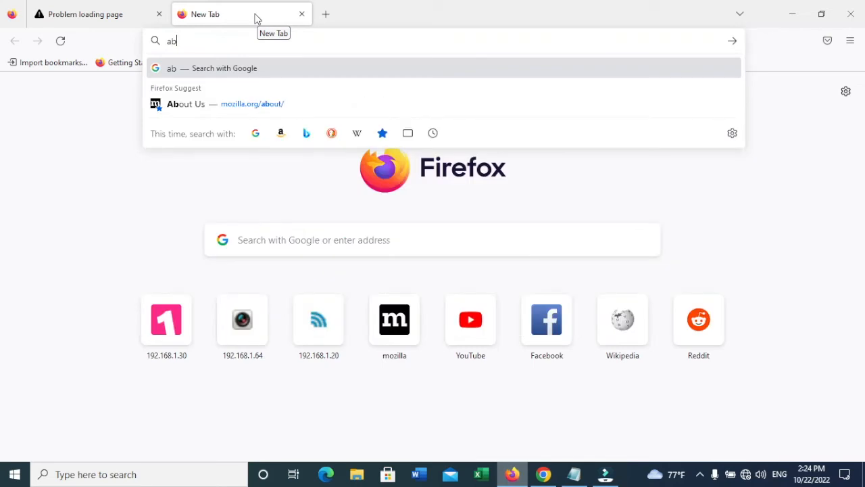
pyautogui.write('out')
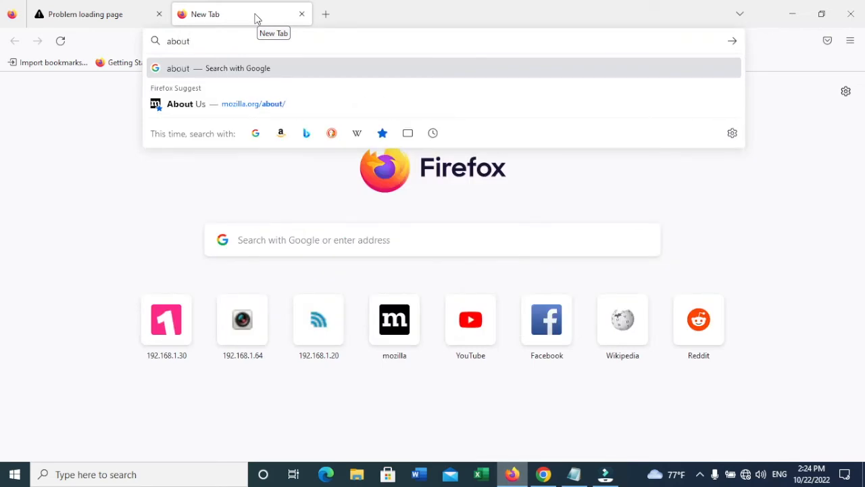
pyautogui.write(':config')
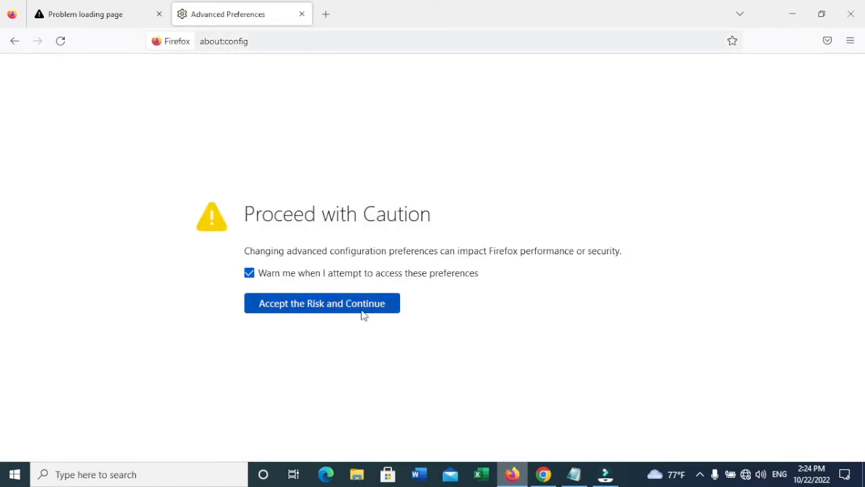
# Step: Accept the risk, filter preferences by 'tls', and scroll to the security.tls.version entries
pyautogui.click(321, 302)
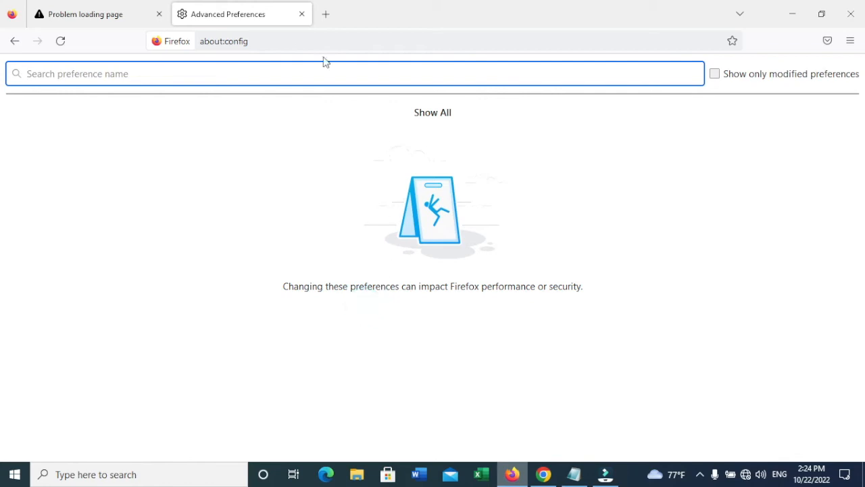
pyautogui.write('tl')
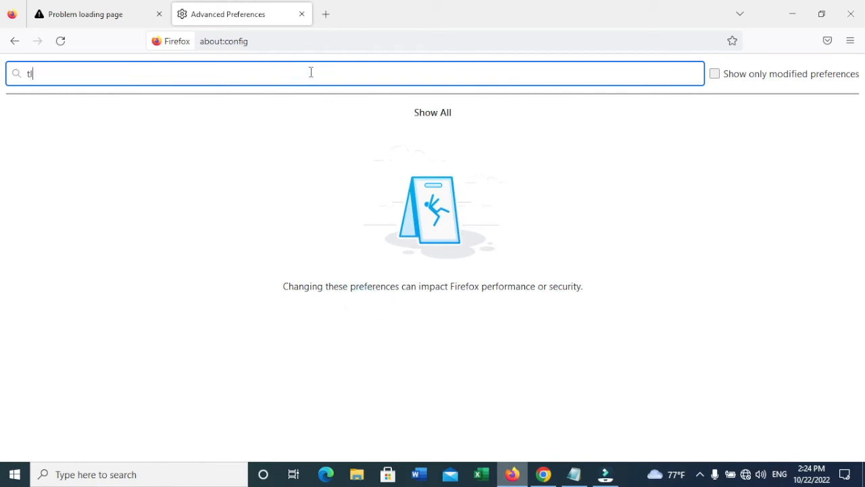
pyautogui.write('s')
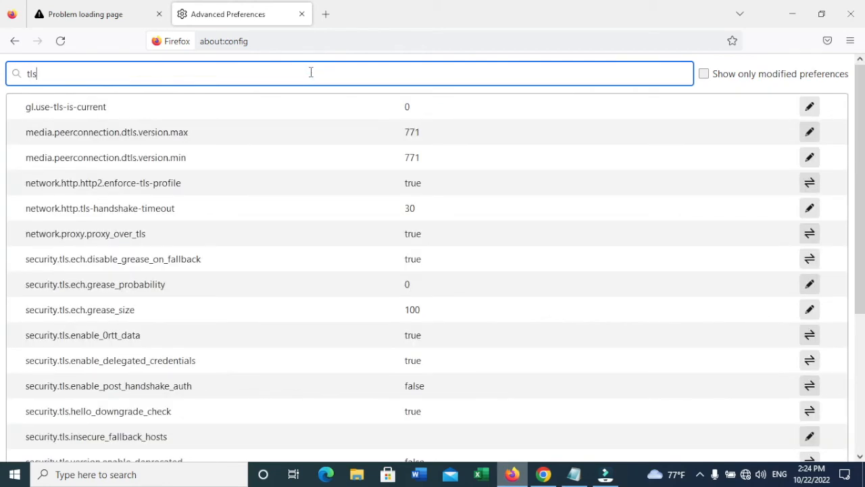
pyautogui.scroll(-3)
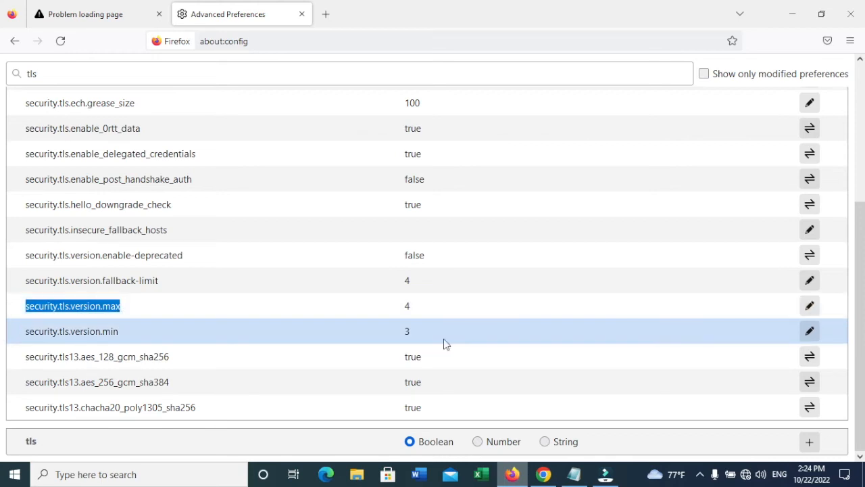
# Step: Change security.tls.version.max from 4 to 3 and security.tls.version.min from 3 to 1
pyautogui.click(809, 306)
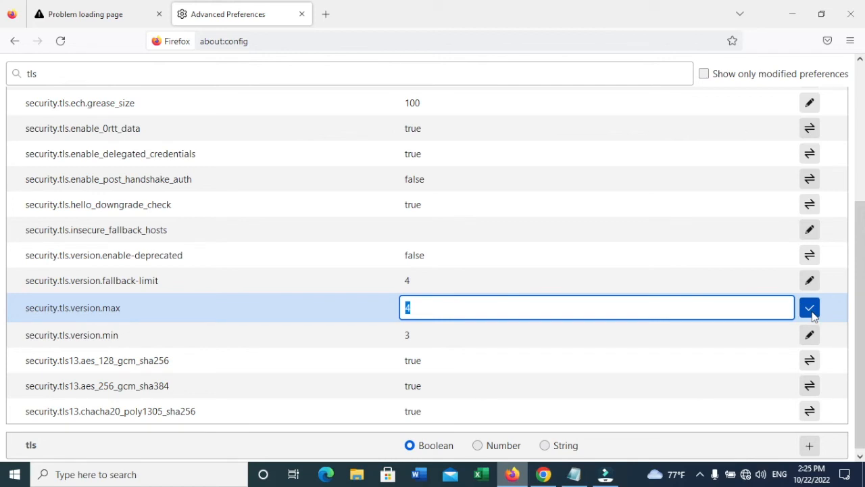
pyautogui.write('3')
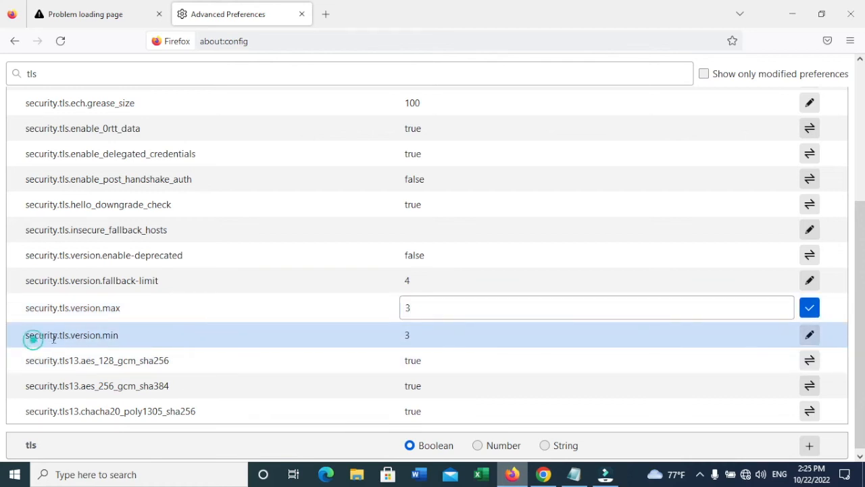
pyautogui.doubleClick(51, 334)
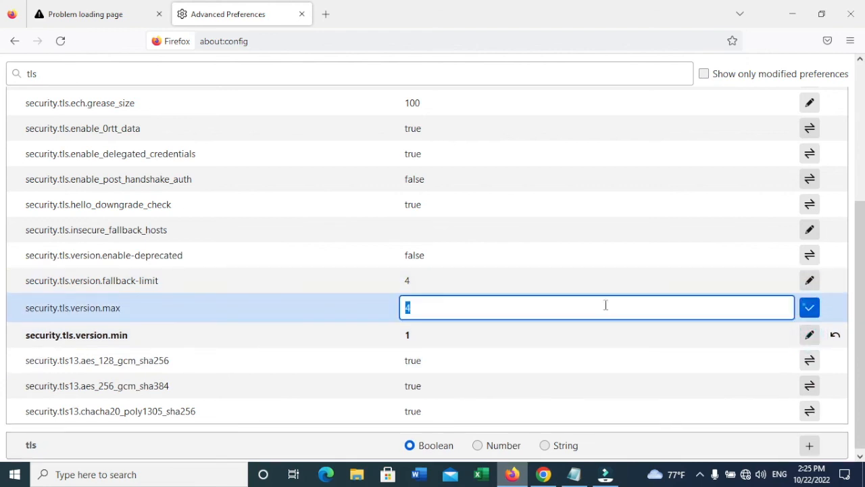
pyautogui.write('3')
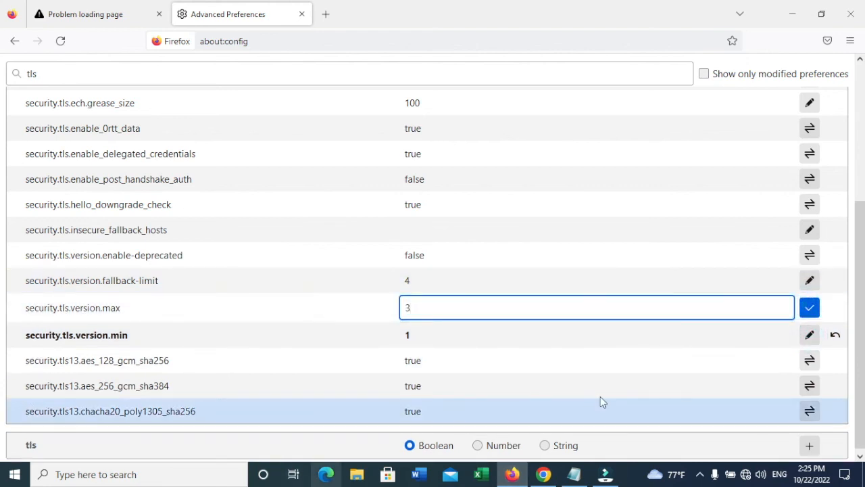
pyautogui.click(809, 308)
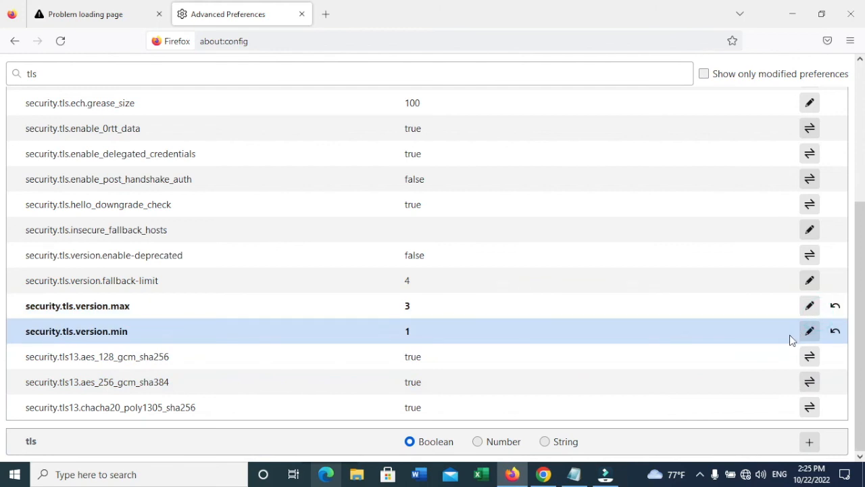
pyautogui.moveTo(656, 96)
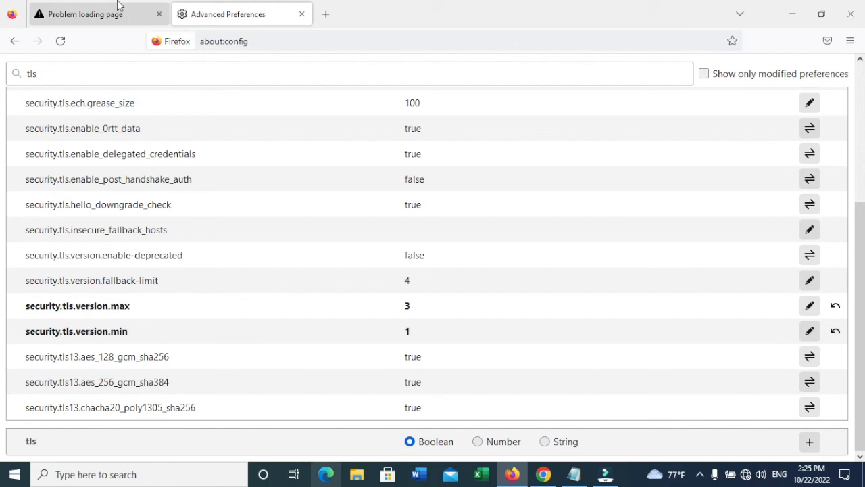
pyautogui.click(88, 13)
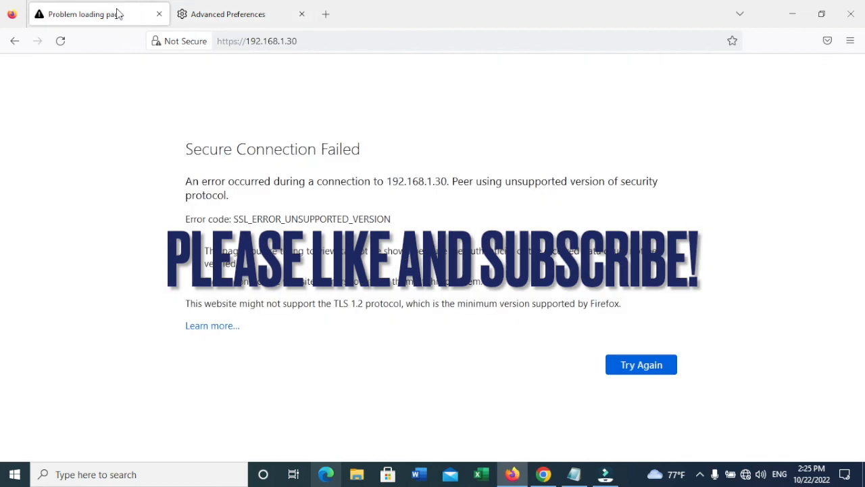
pyautogui.click(270, 41)
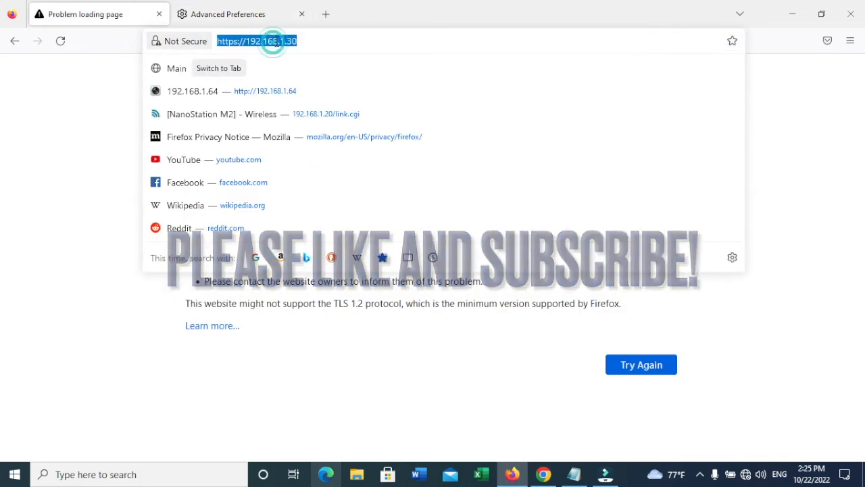
pyautogui.press('Return')
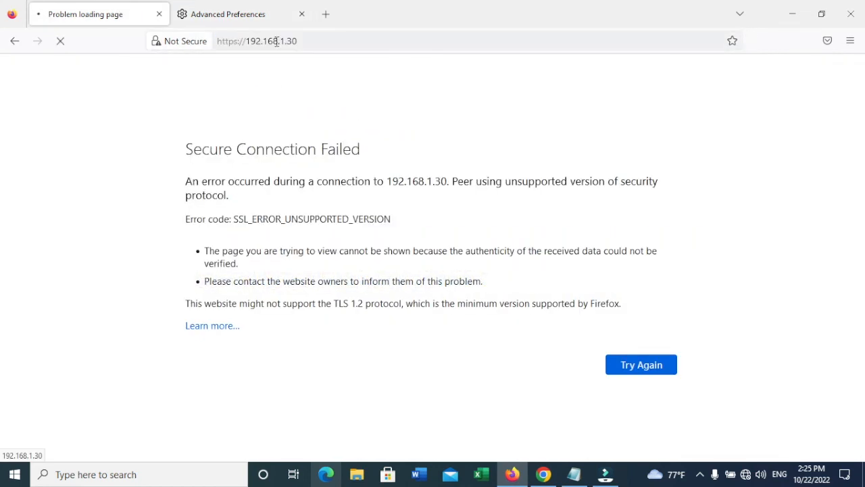
pyautogui.click(640, 364)
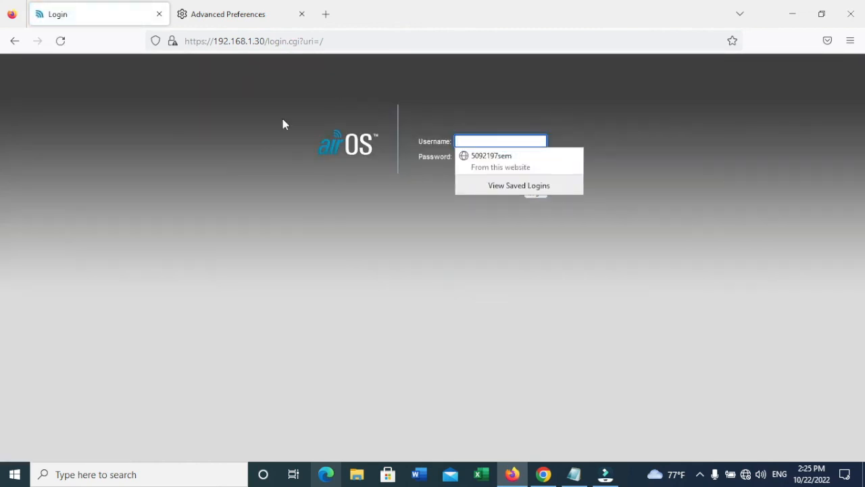
pyautogui.click(492, 155)
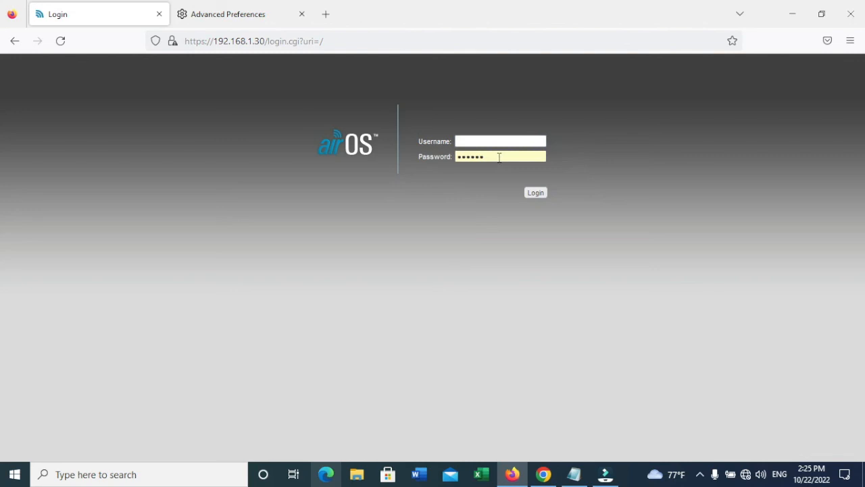